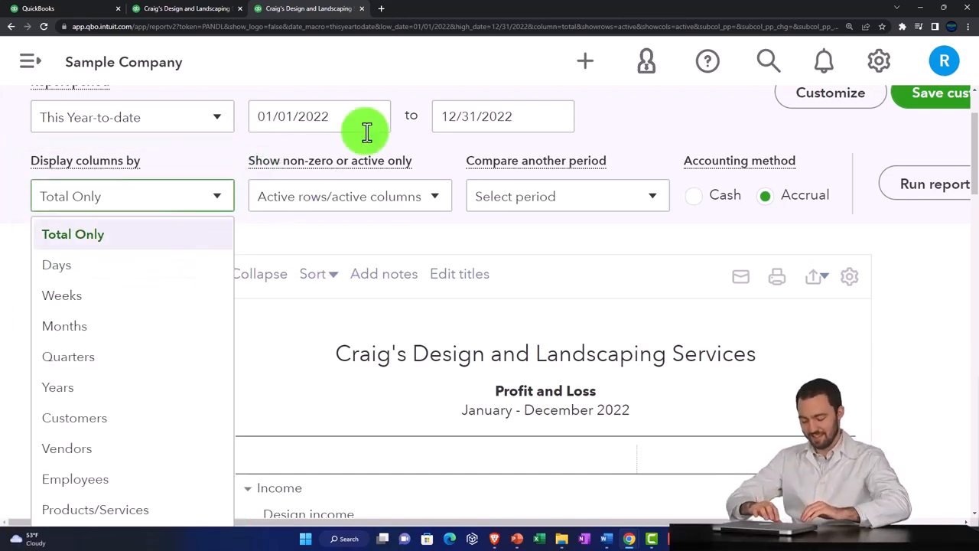
{"action": "mouse_move", "coordinate": [57, 264]}
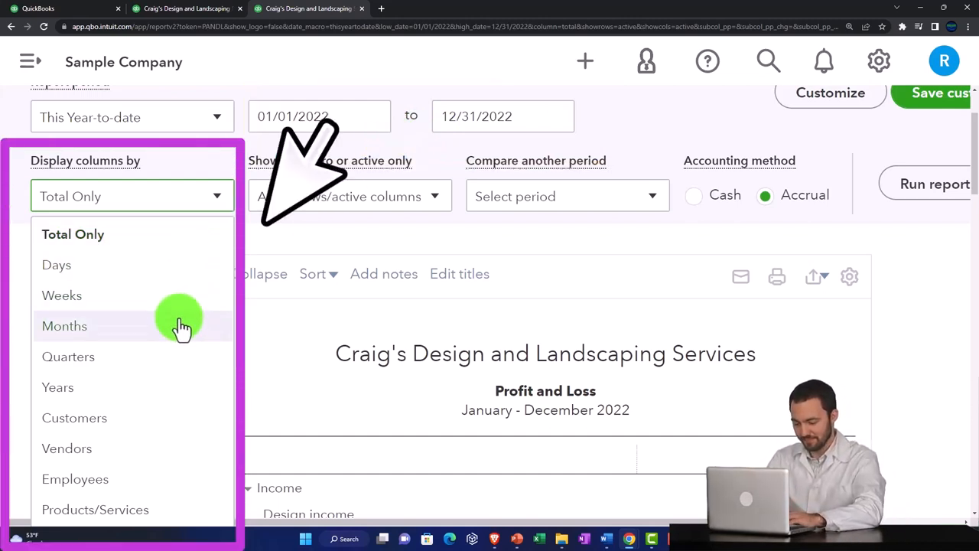
{"action": "mouse_move", "coordinate": [176, 357]}
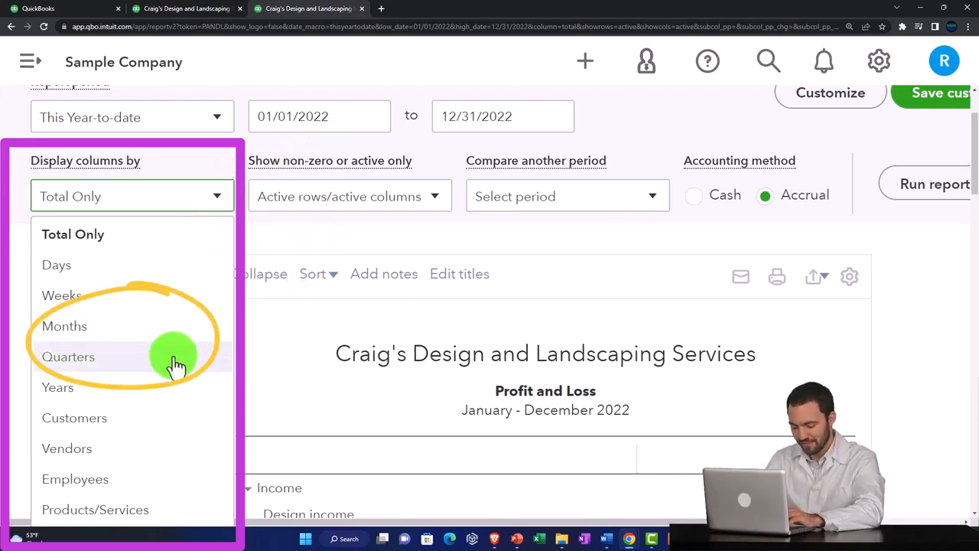
{"action": "mouse_move", "coordinate": [168, 390]}
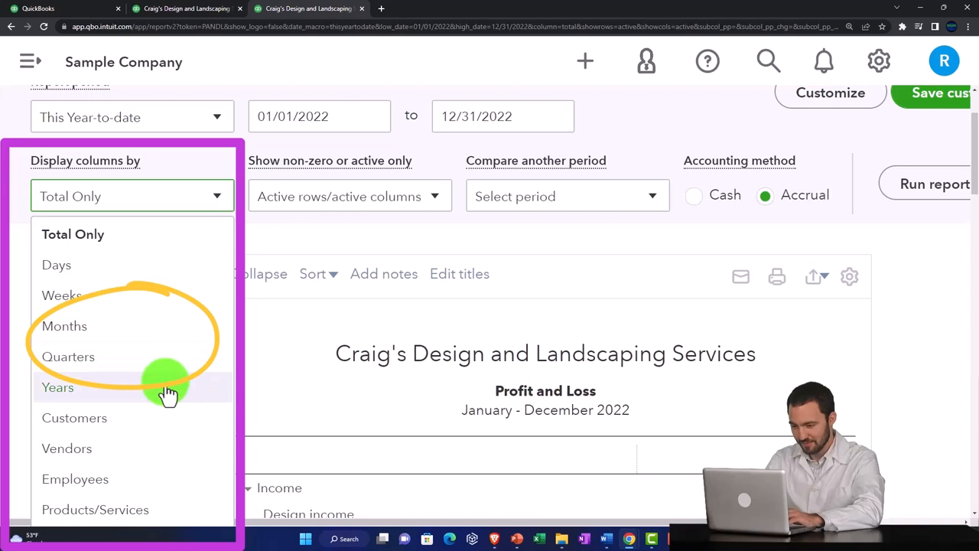
{"action": "mouse_move", "coordinate": [160, 477]}
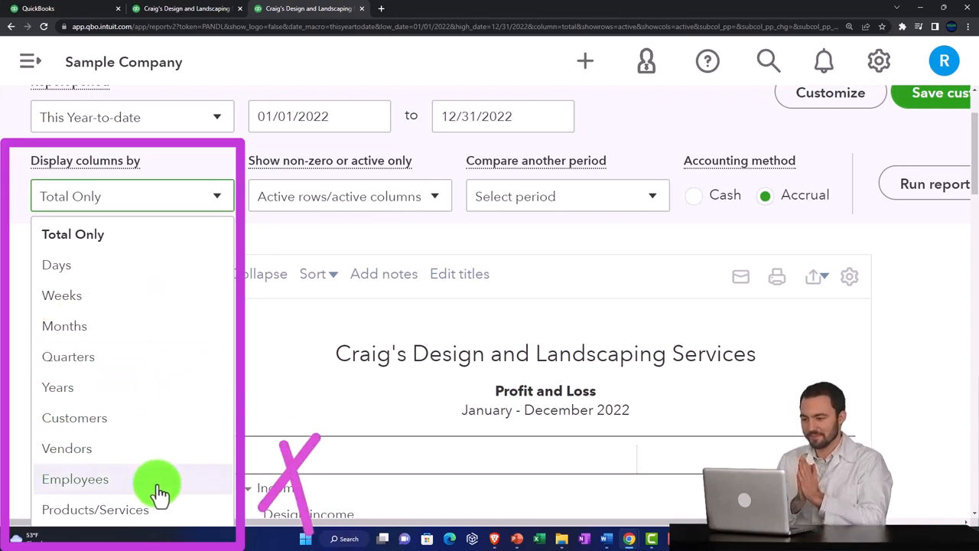
Display the Profit and Loss report columns by Quarters for 2022.
{"action": "left_click", "coordinate": [67, 357]}
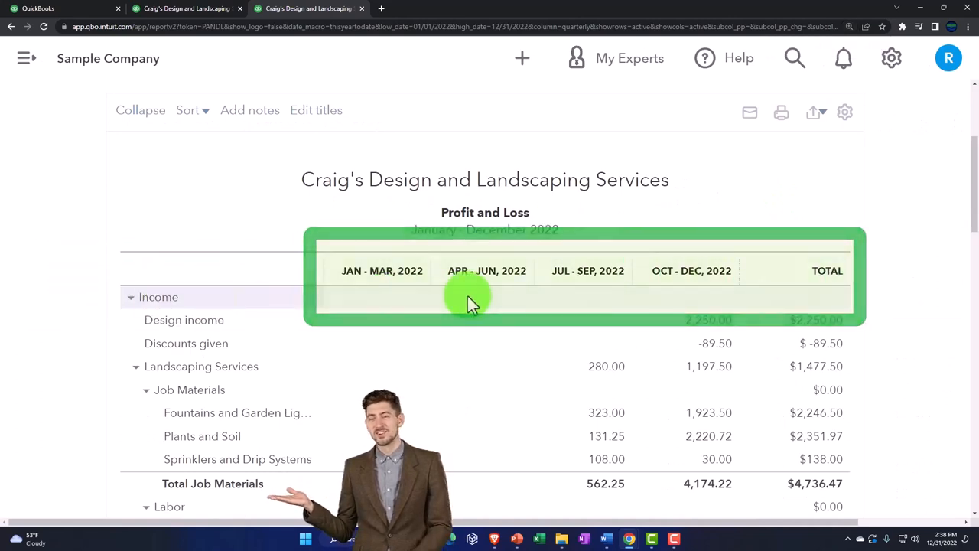
{"action": "mouse_move", "coordinate": [597, 297]}
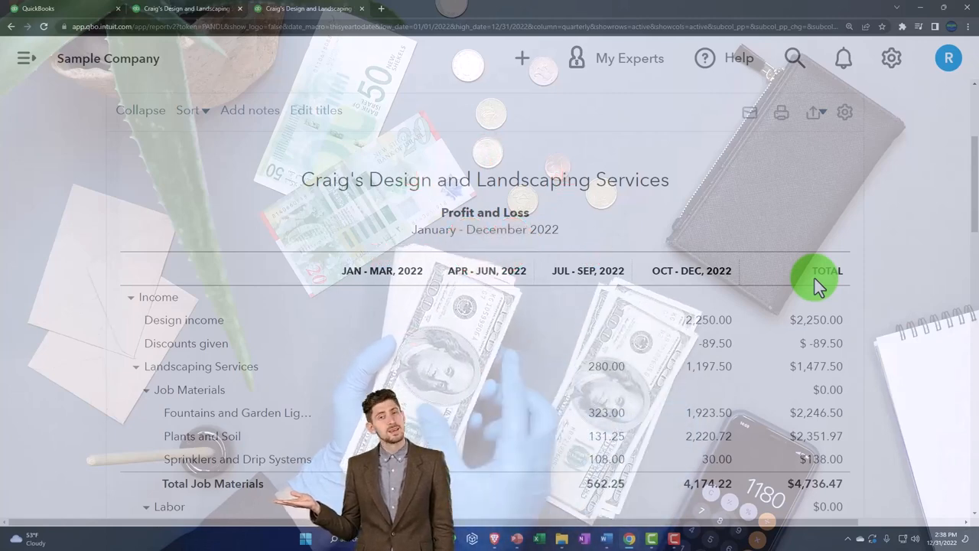
{"action": "mouse_move", "coordinate": [395, 122]}
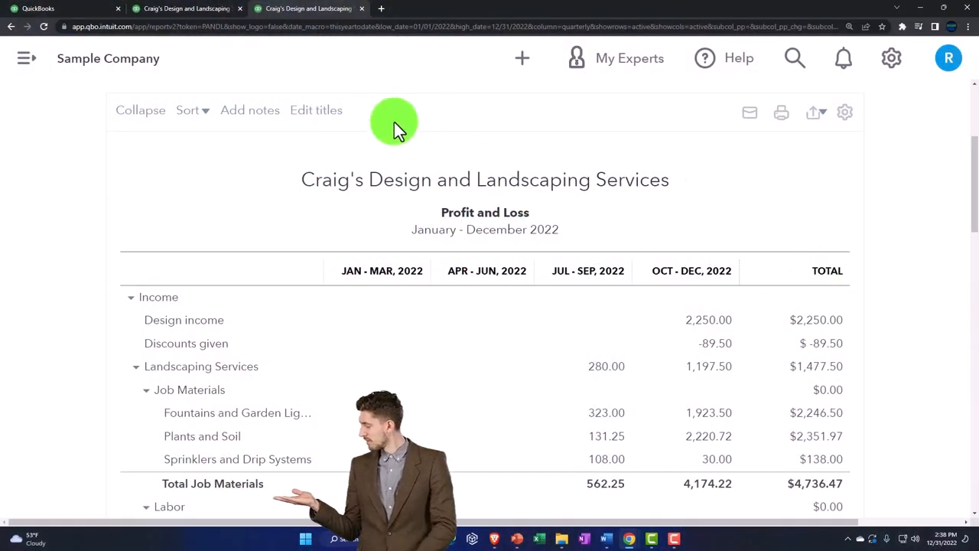
{"action": "mouse_move", "coordinate": [187, 9]}
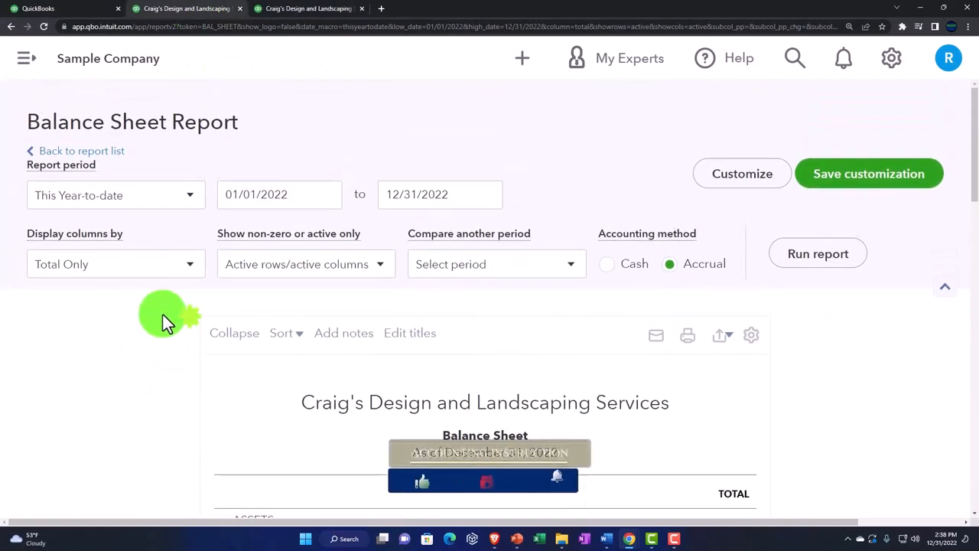
Display the Balance Sheet columns by Quarters, then return to the Profit and Loss report.
{"action": "left_click", "coordinate": [117, 263]}
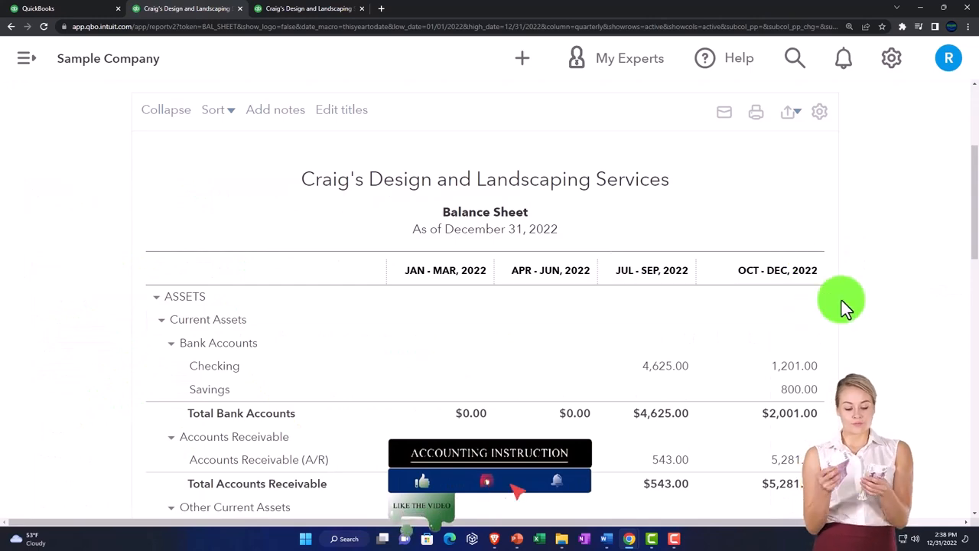
{"action": "mouse_move", "coordinate": [854, 294]}
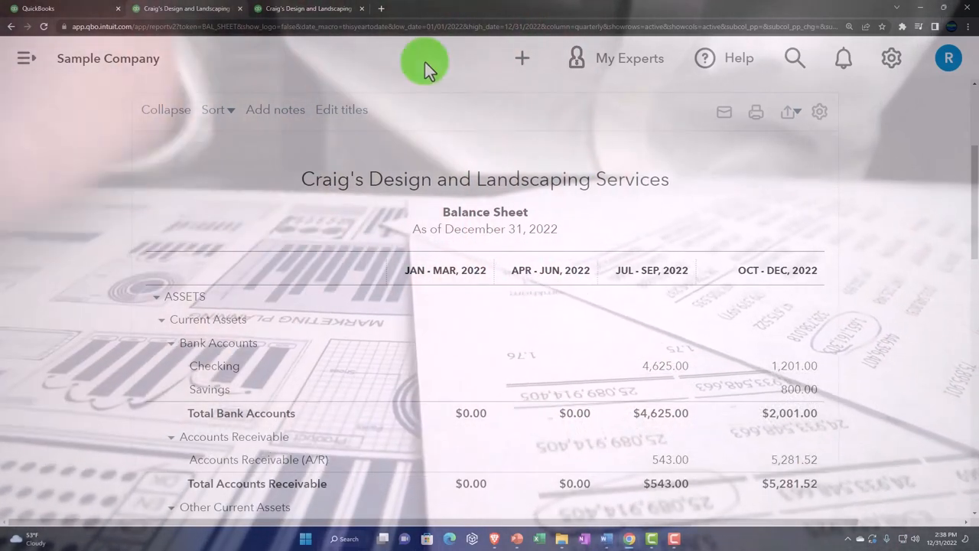
{"action": "left_click", "coordinate": [306, 10]}
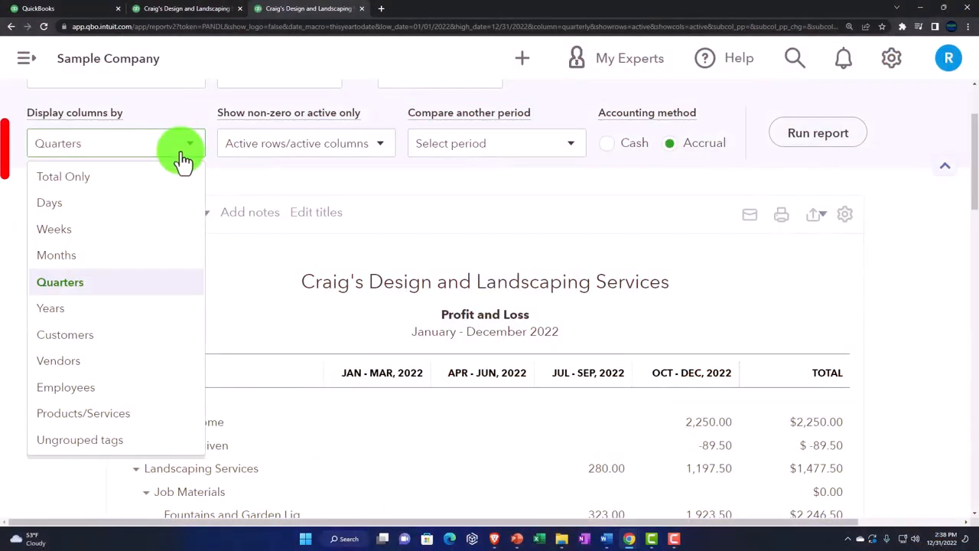
{"action": "mouse_move", "coordinate": [146, 254]}
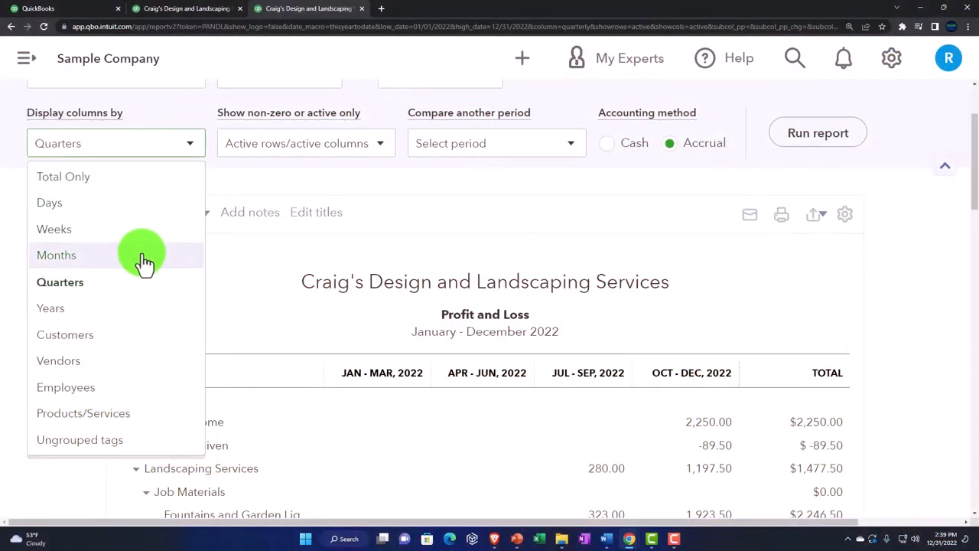
Rerun the Profit and Loss report with columns displayed by Months.
{"action": "left_click", "coordinate": [55, 254]}
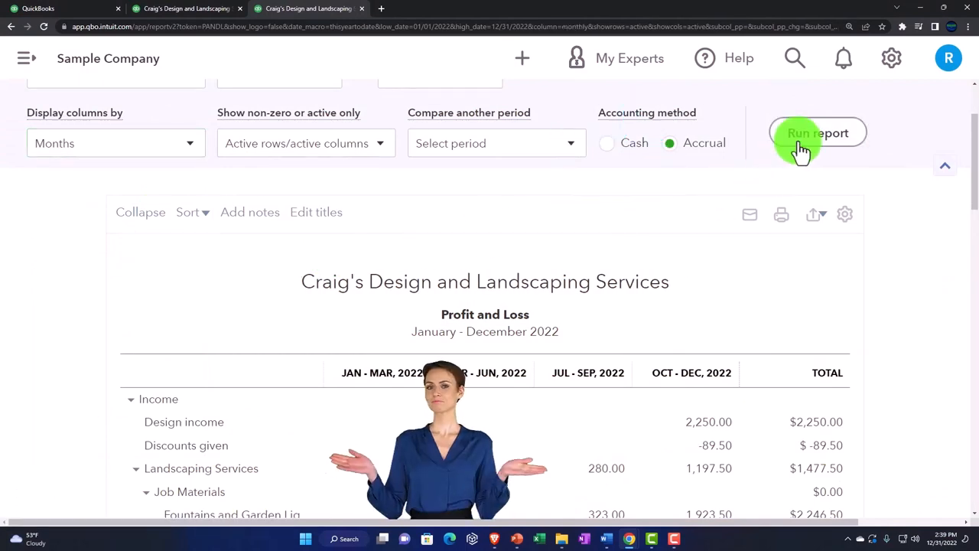
{"action": "left_click", "coordinate": [817, 132]}
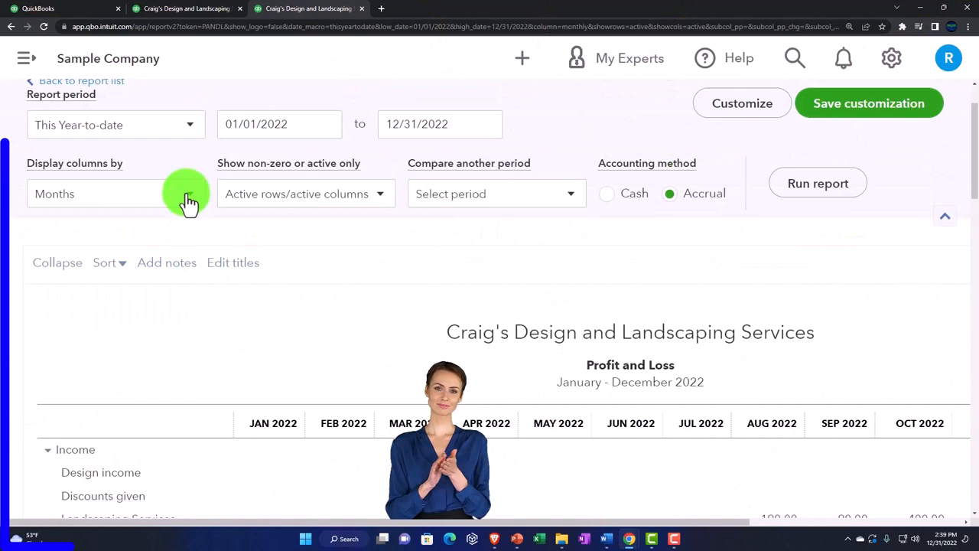
Rerun the Profit and Loss report with columns displayed by Customers and review them across.
{"action": "left_click", "coordinate": [116, 192]}
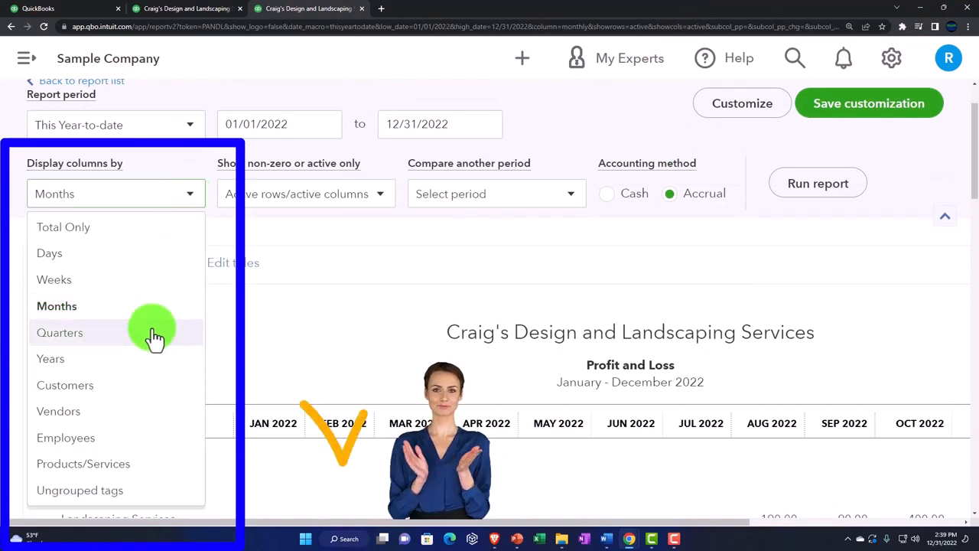
{"action": "left_click", "coordinate": [65, 386]}
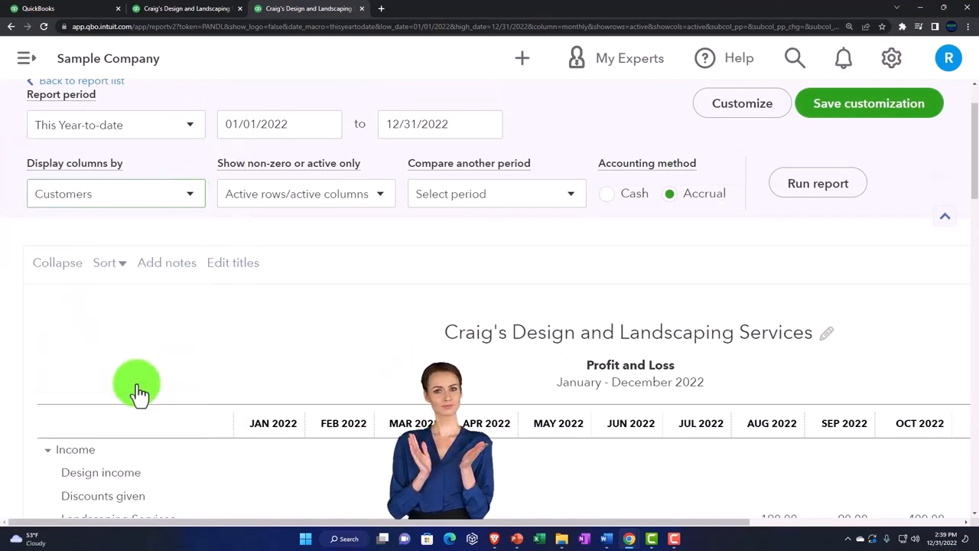
{"action": "left_click", "coordinate": [817, 183]}
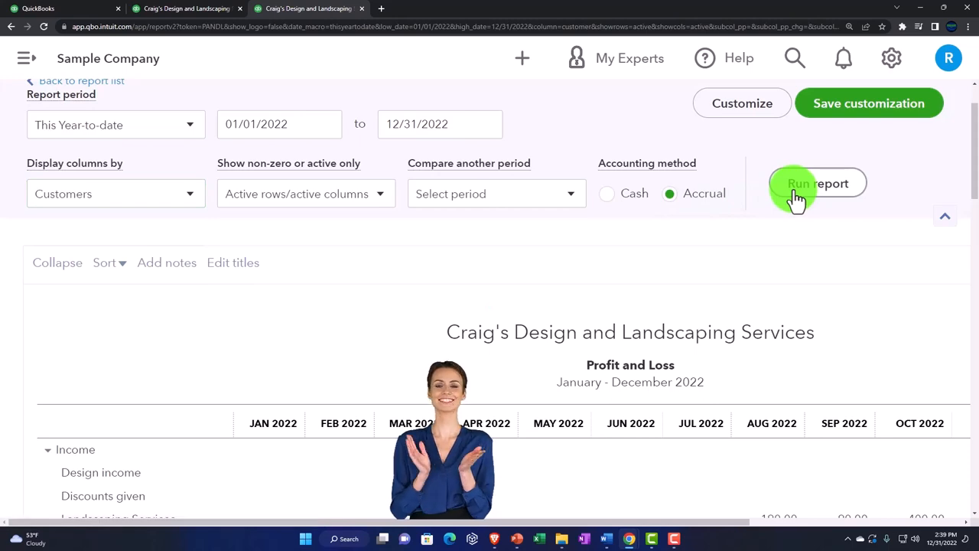
{"action": "left_click", "coordinate": [817, 184]}
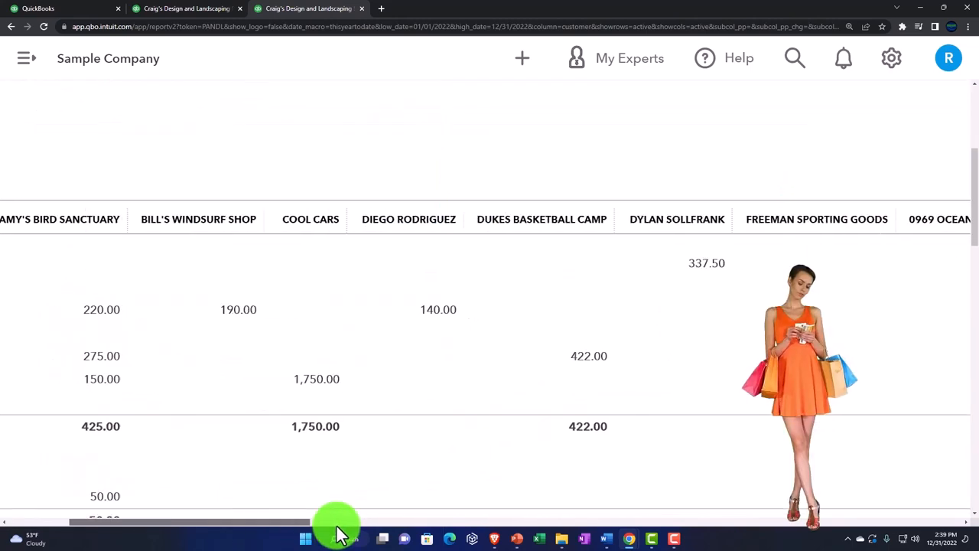
{"action": "scroll", "scroll_direction": "right", "scroll_amount": 3}
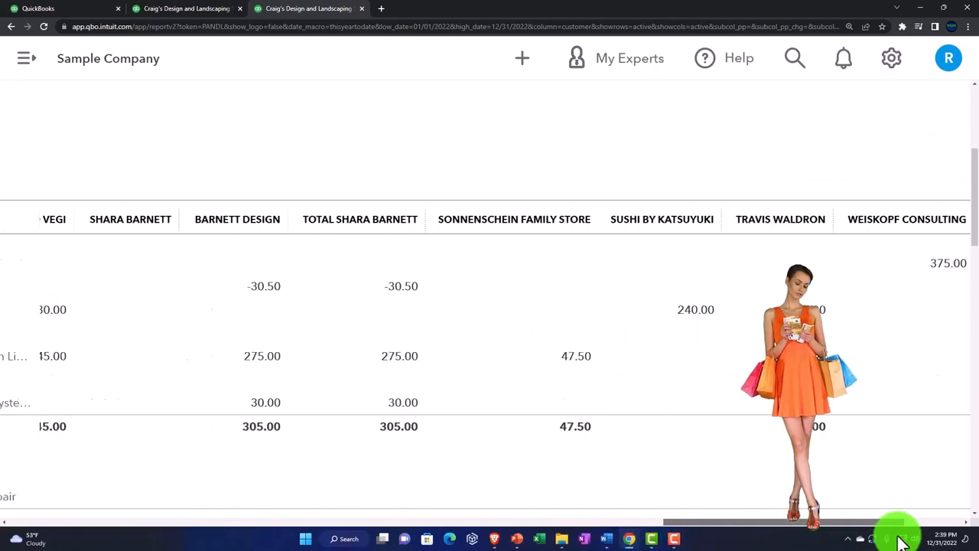